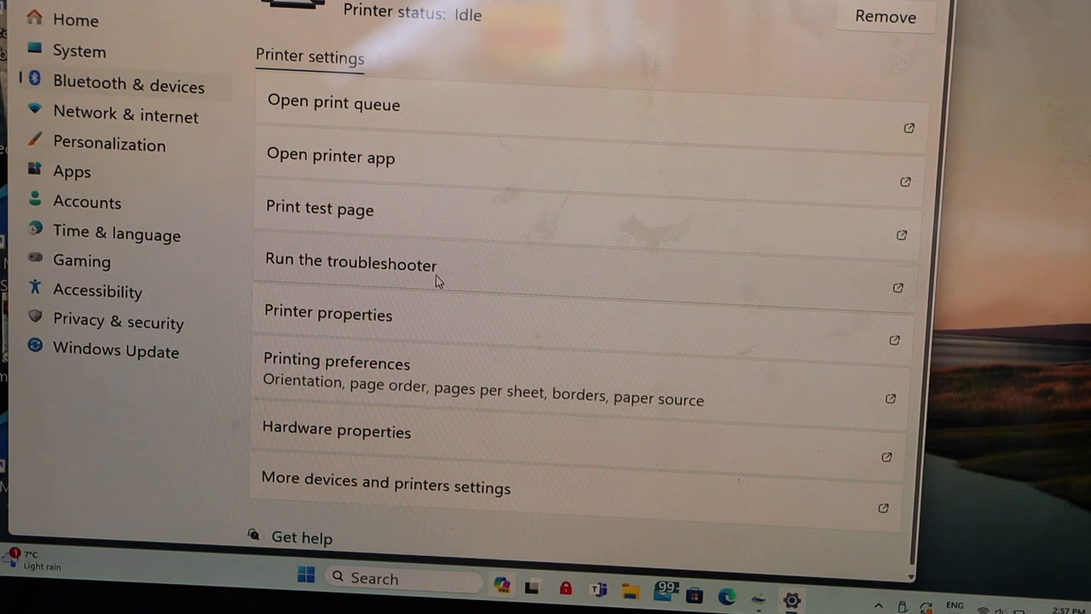
pyautogui.moveTo(484, 257)
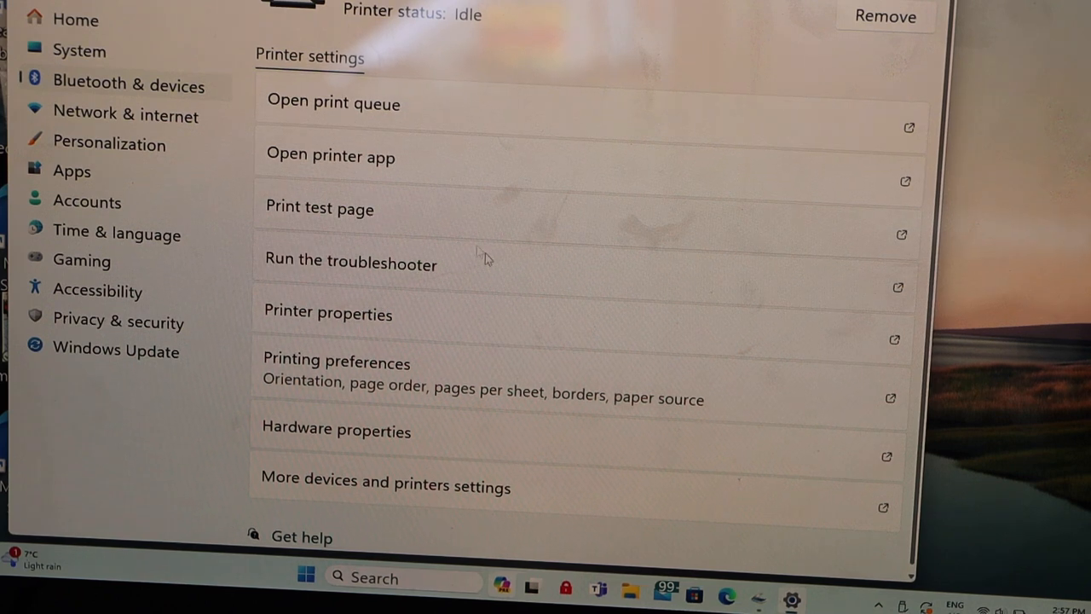